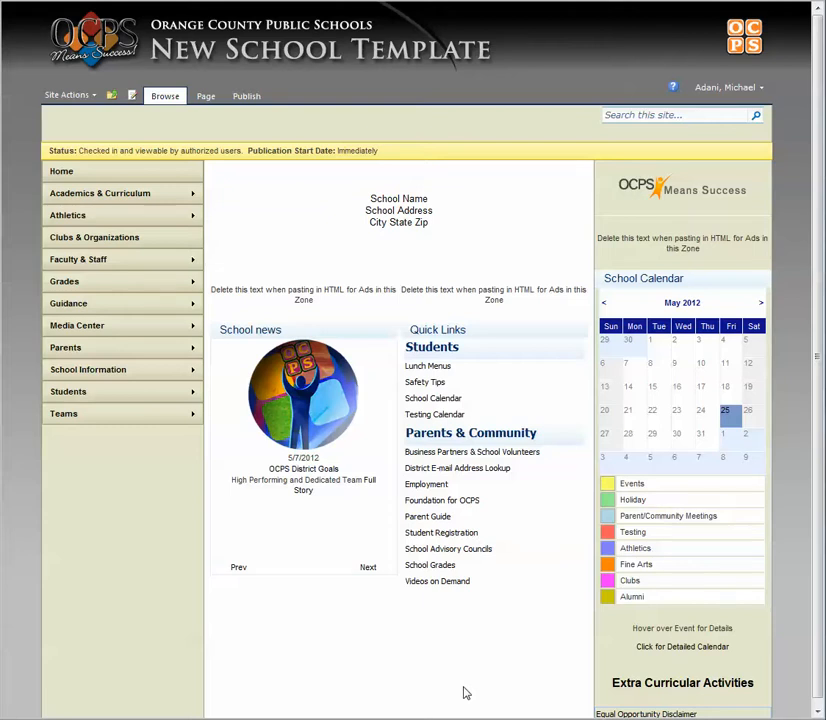
Step: Go to View All Site Content and open the Images library
left_click(367, 567)
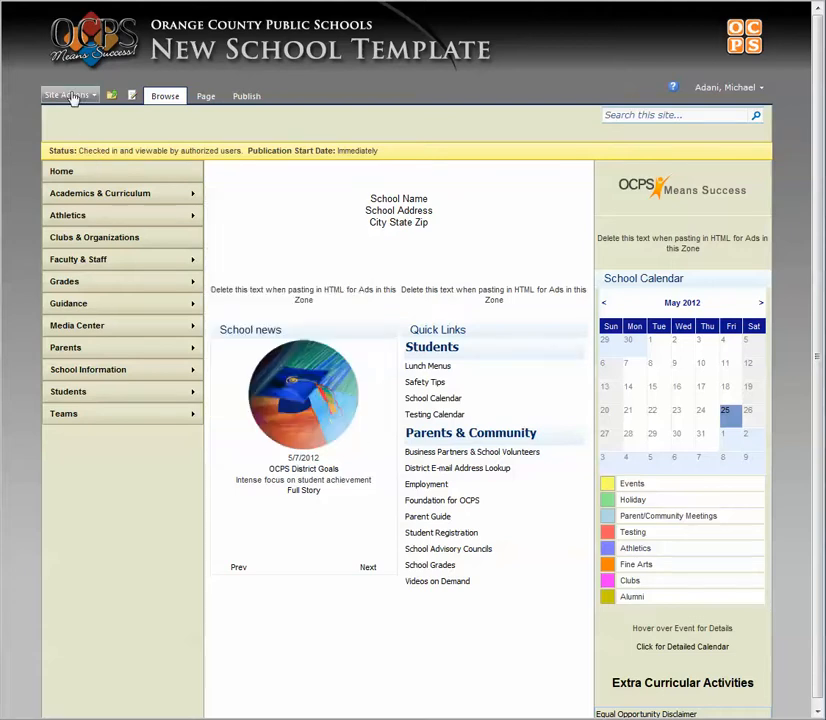
left_click(68, 95)
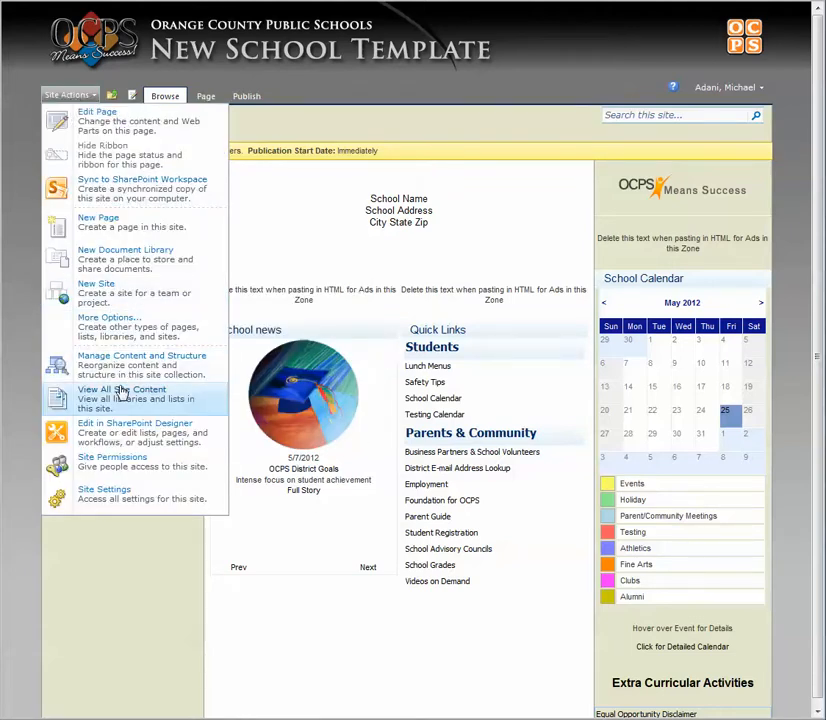
left_click(122, 394)
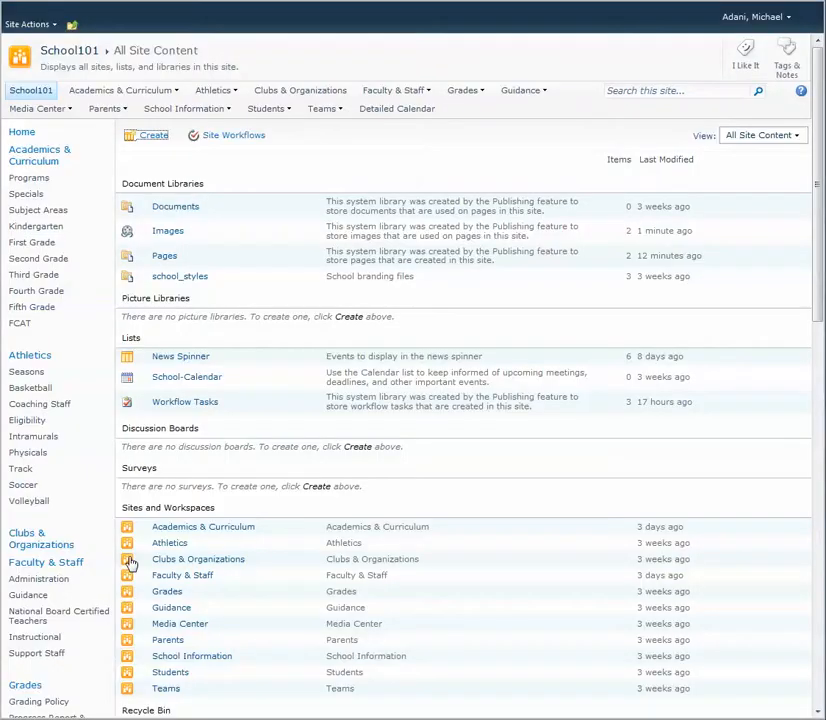
mouse_move(177, 234)
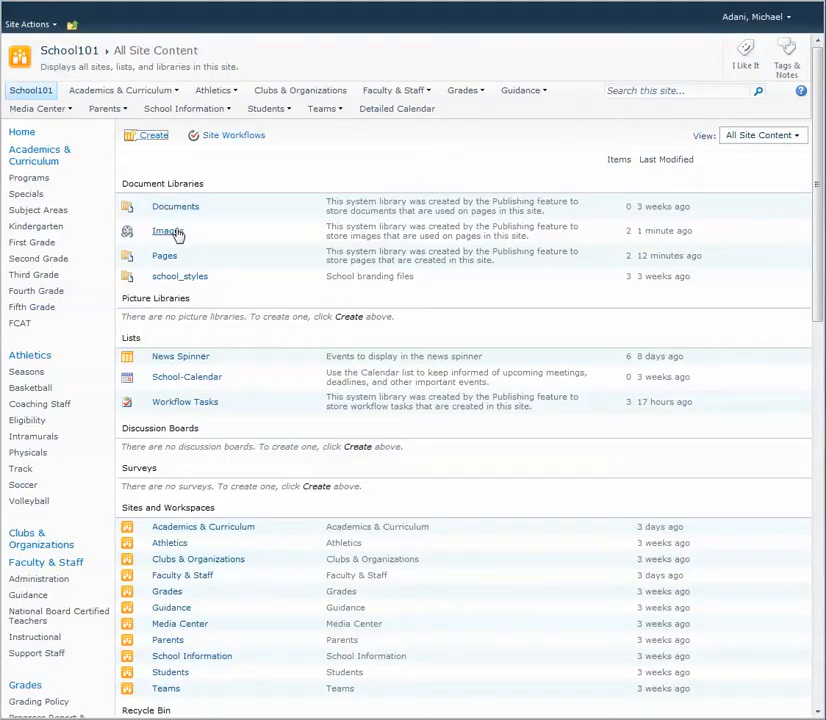
left_click(166, 231)
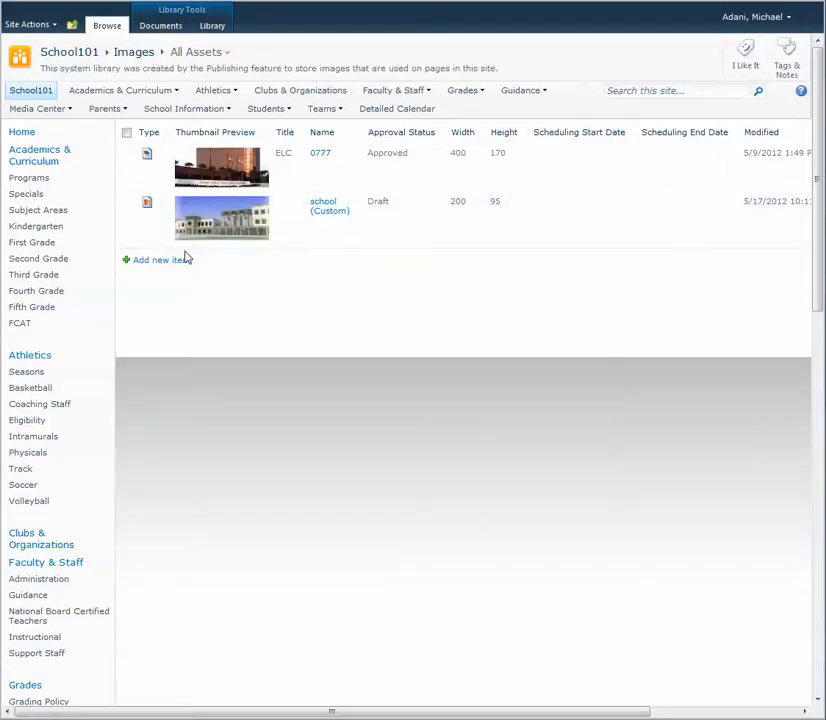
Step: Upload thankyouforchoosing_web.png as a new item in the Images library
left_click(157, 260)
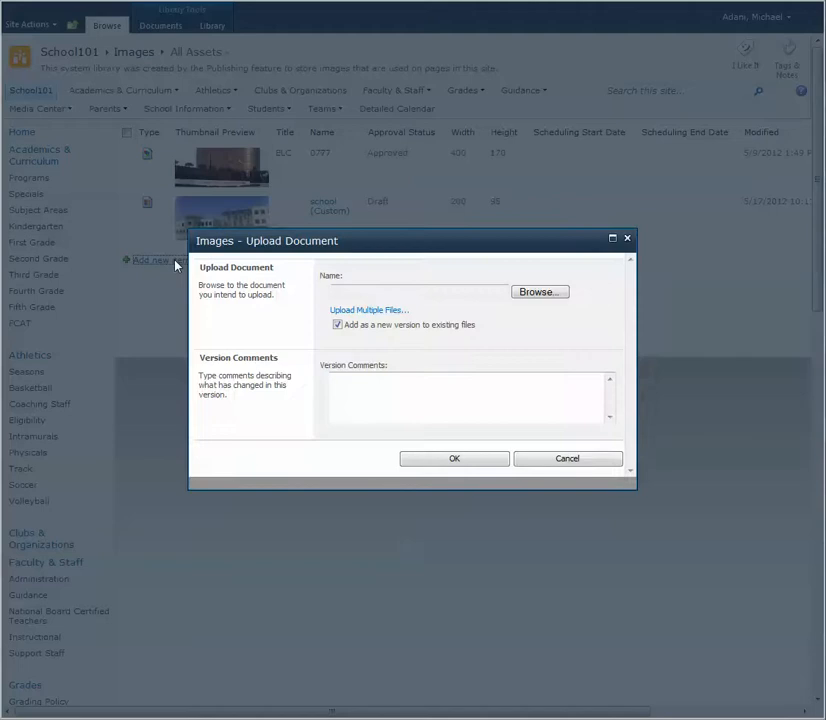
left_click(539, 291)
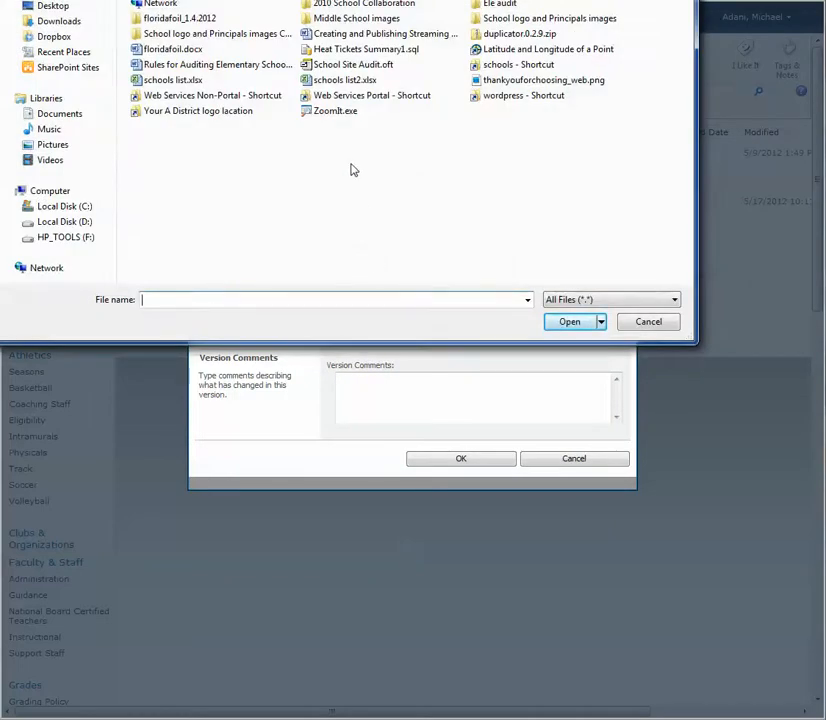
left_click(543, 79)
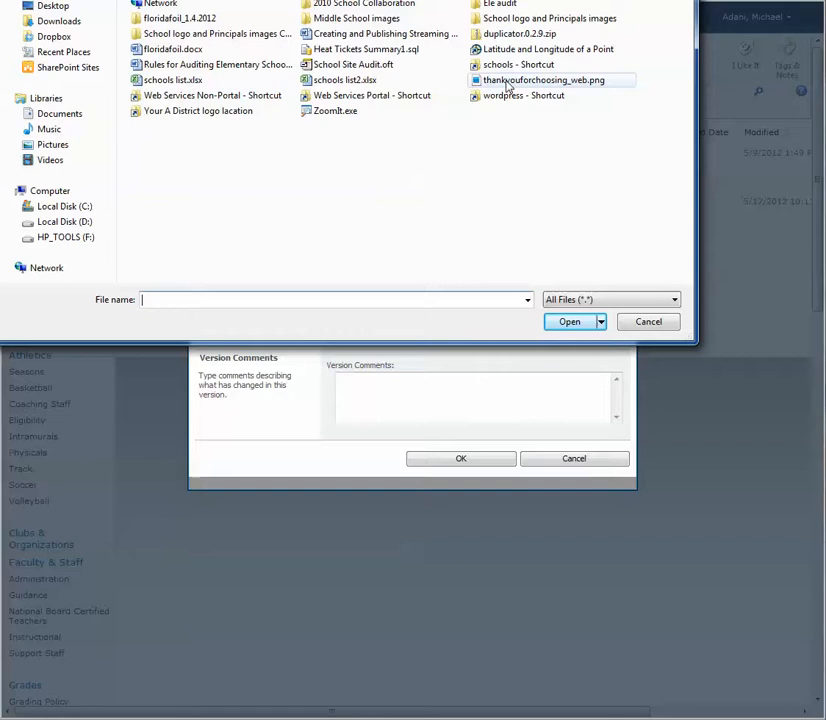
left_click(569, 321)
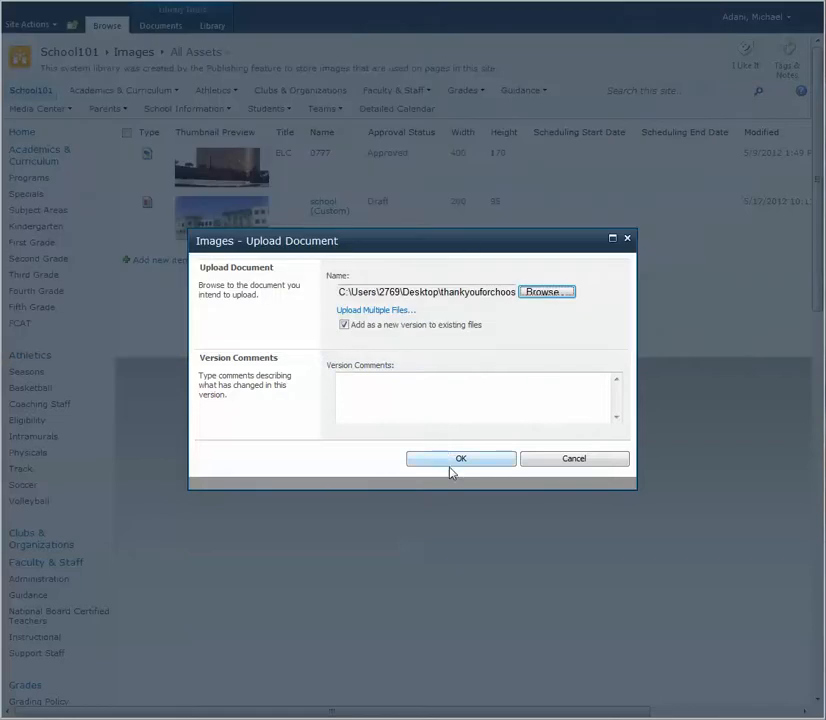
left_click(461, 458)
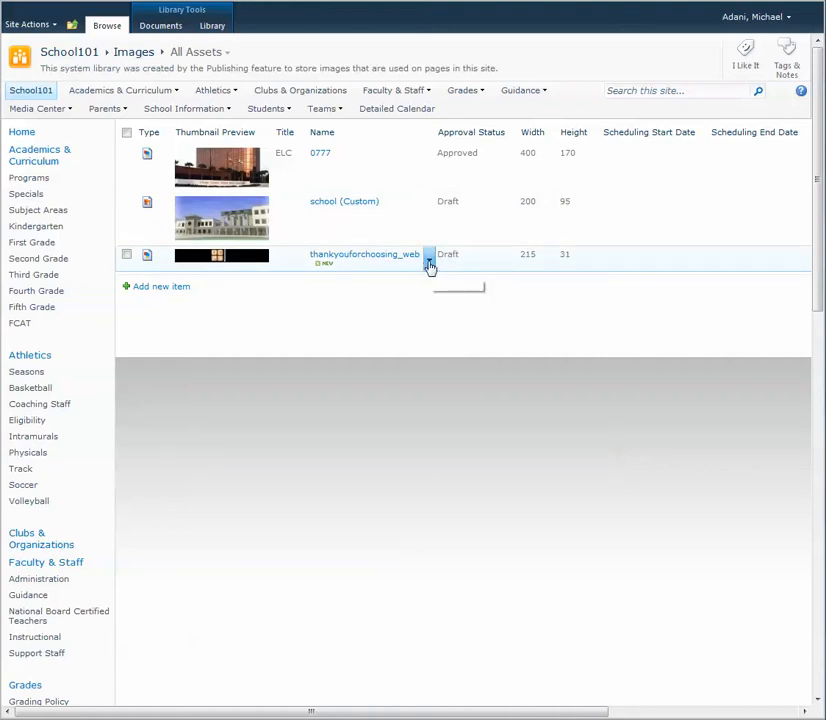
Step: Publish thankyouforchoosing_web as a major version and start its approval workflow
left_click(428, 260)
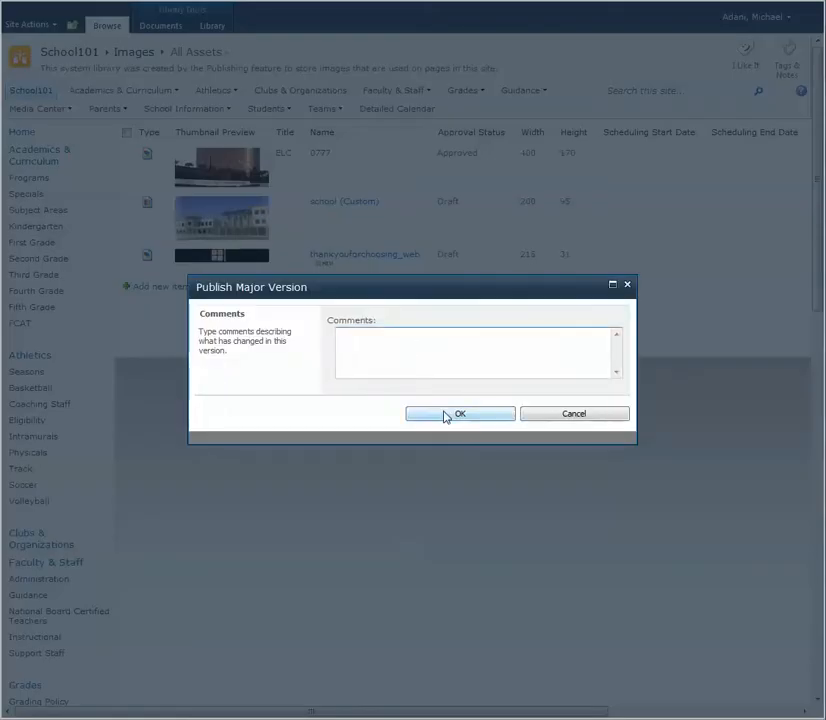
left_click(460, 414)
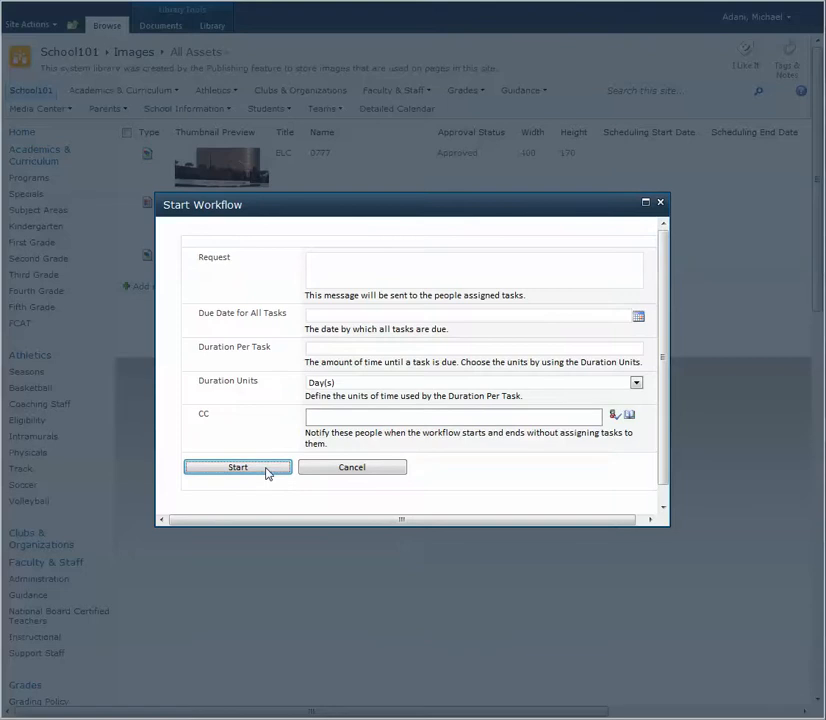
left_click(238, 467)
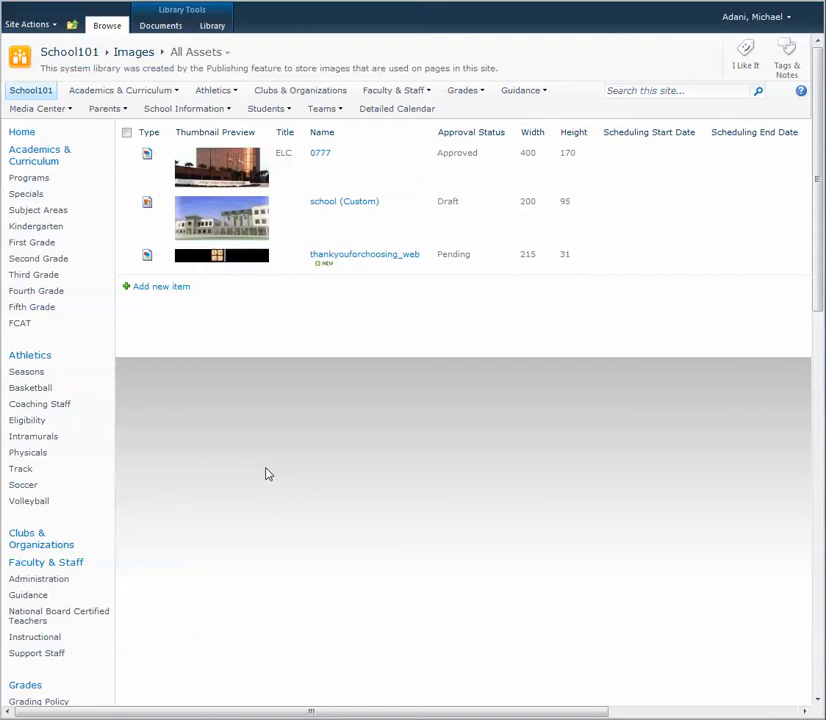
mouse_move(466, 338)
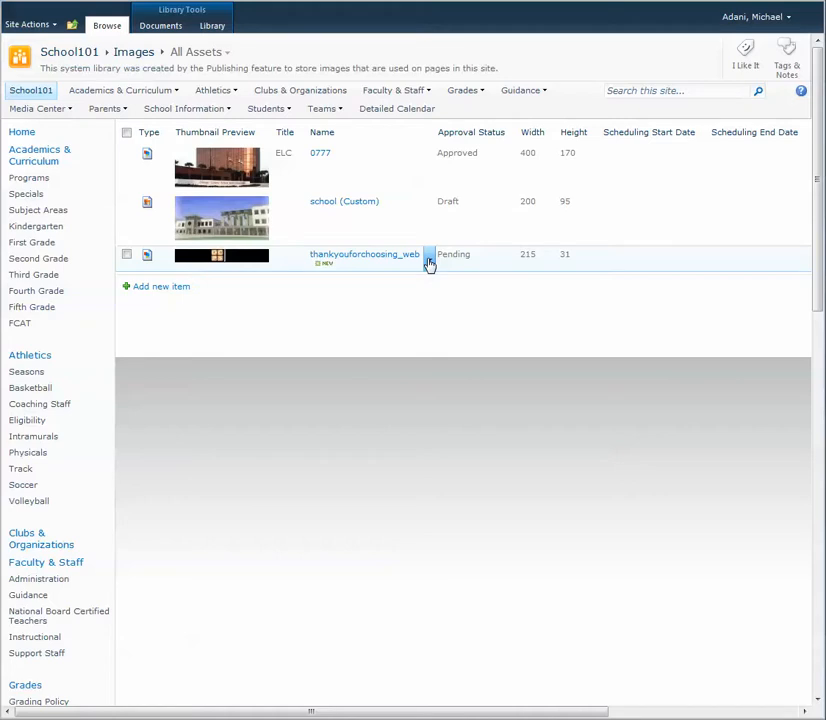
Step: Mark the thankyouforchoosing_web image as Approved through Approve/Reject
left_click(429, 260)
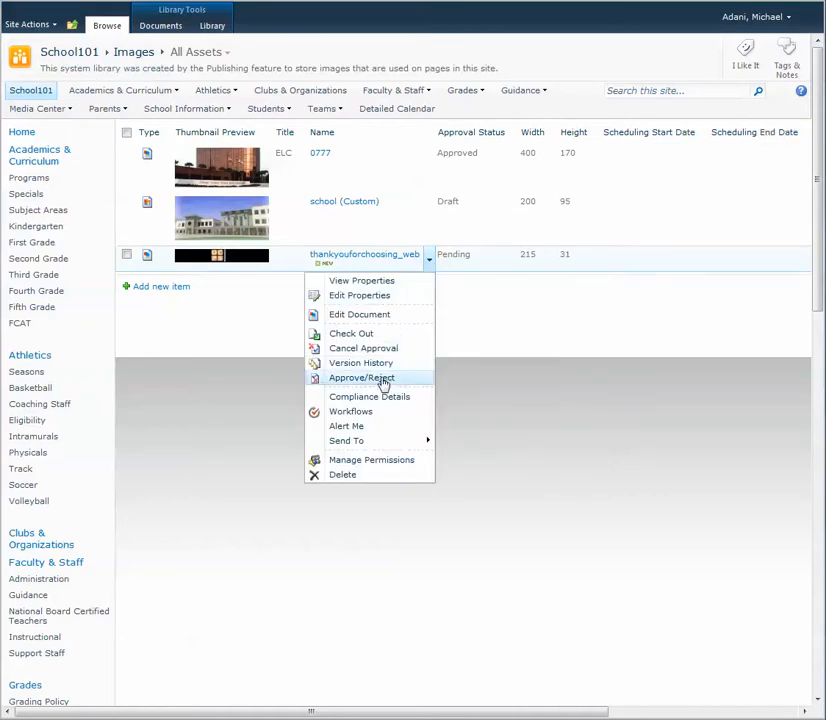
left_click(362, 377)
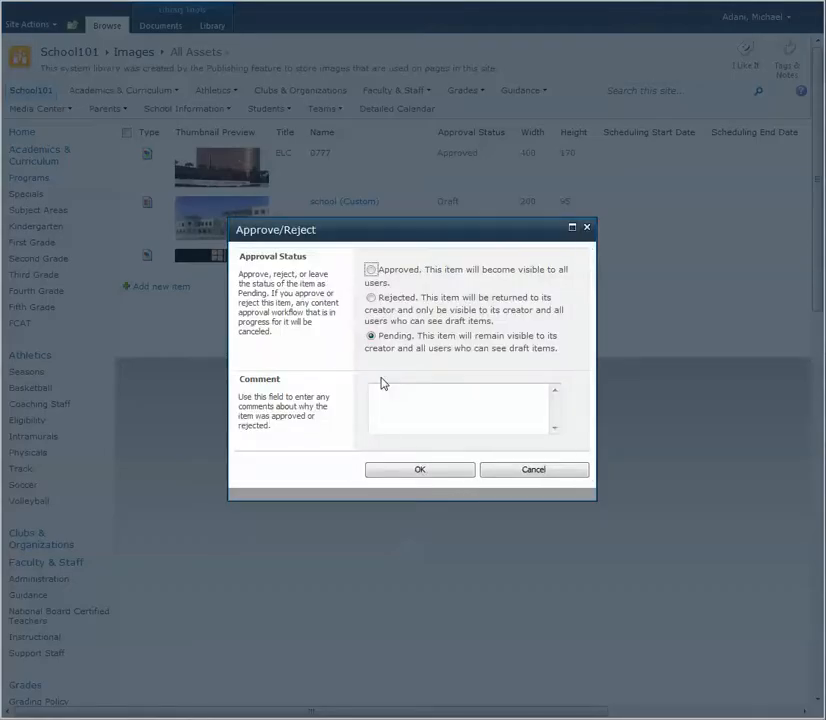
left_click(371, 269)
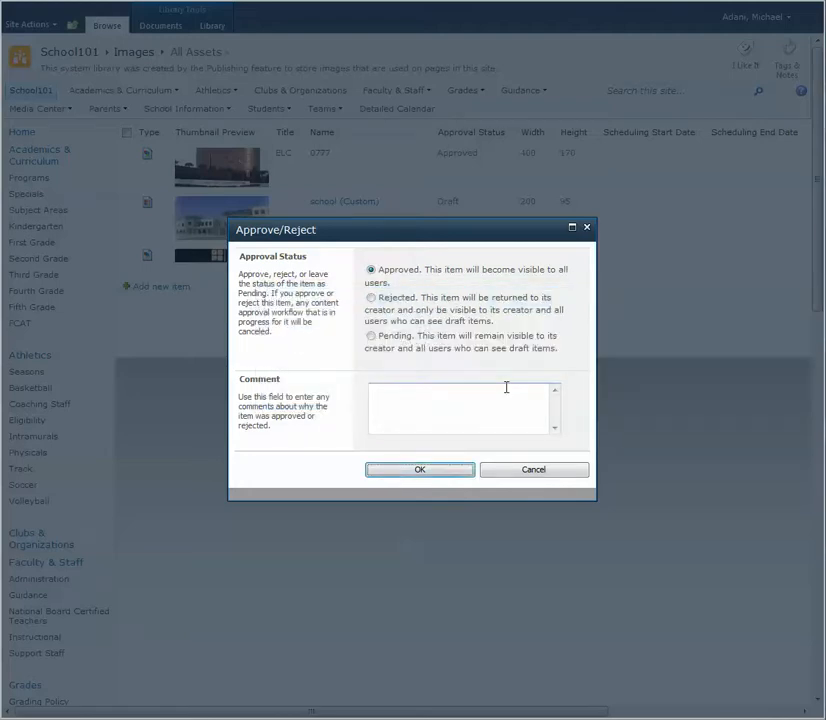
left_click(420, 469)
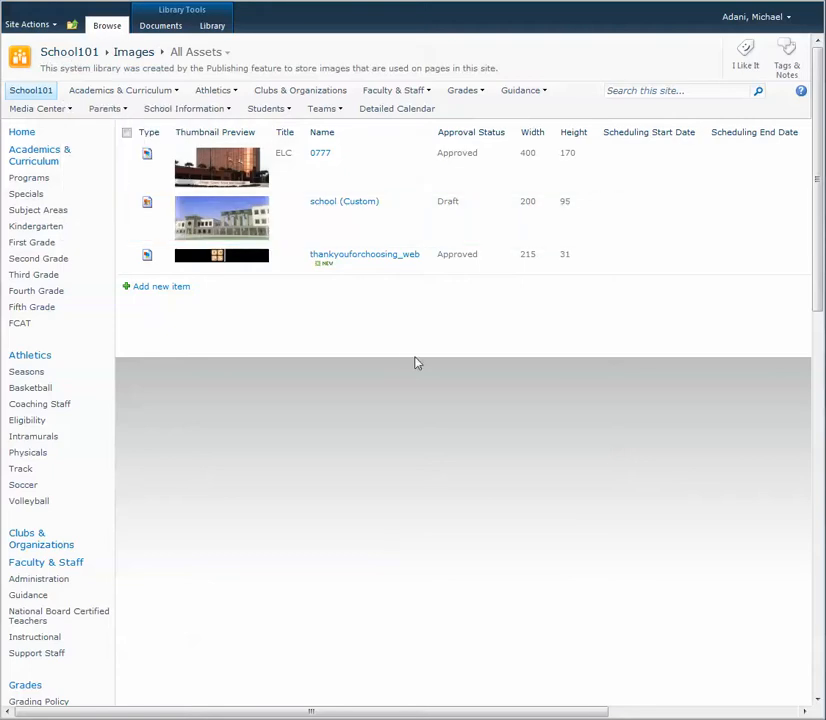
mouse_move(368, 260)
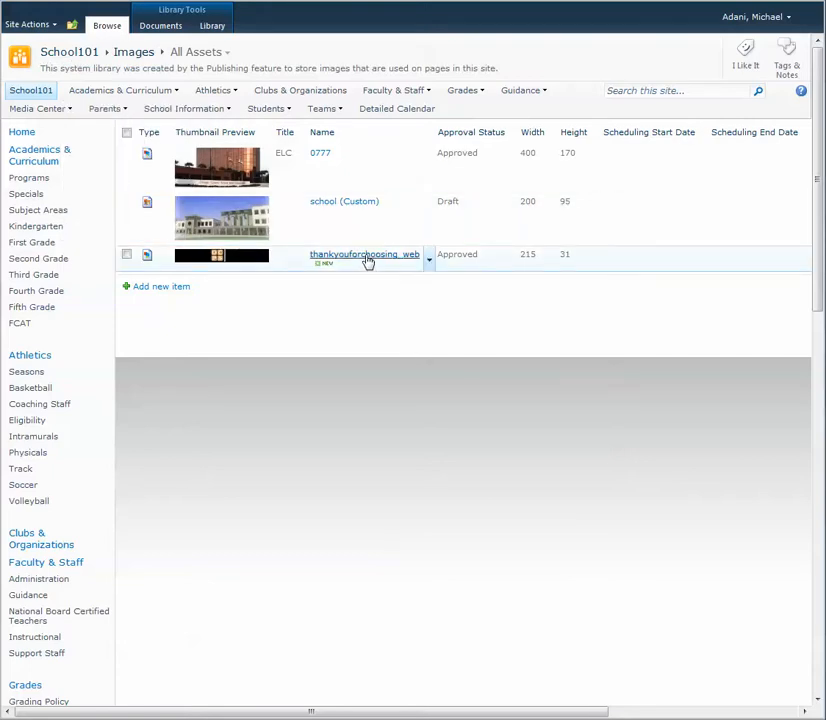
mouse_move(350, 258)
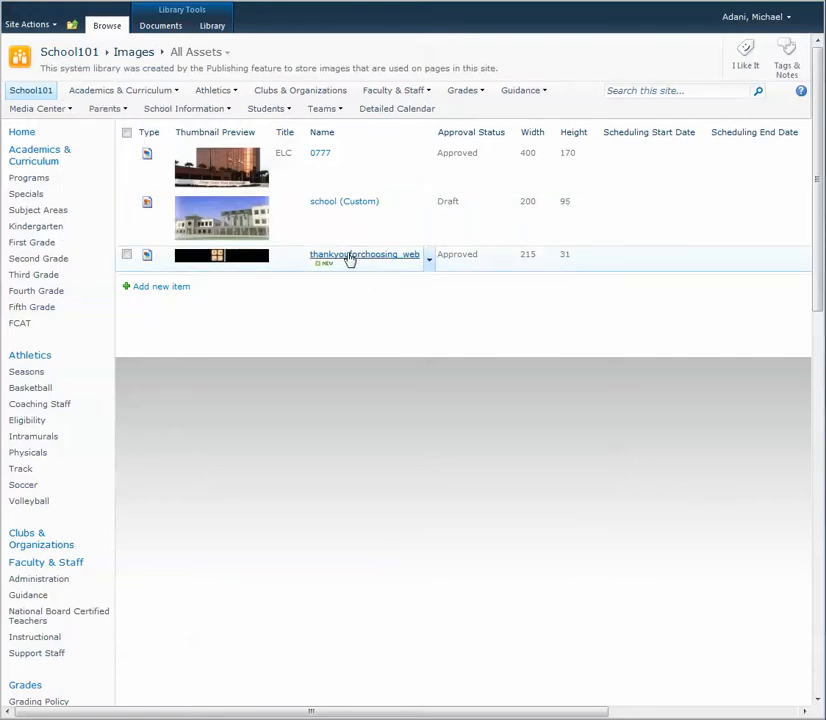
right_click(348, 258)
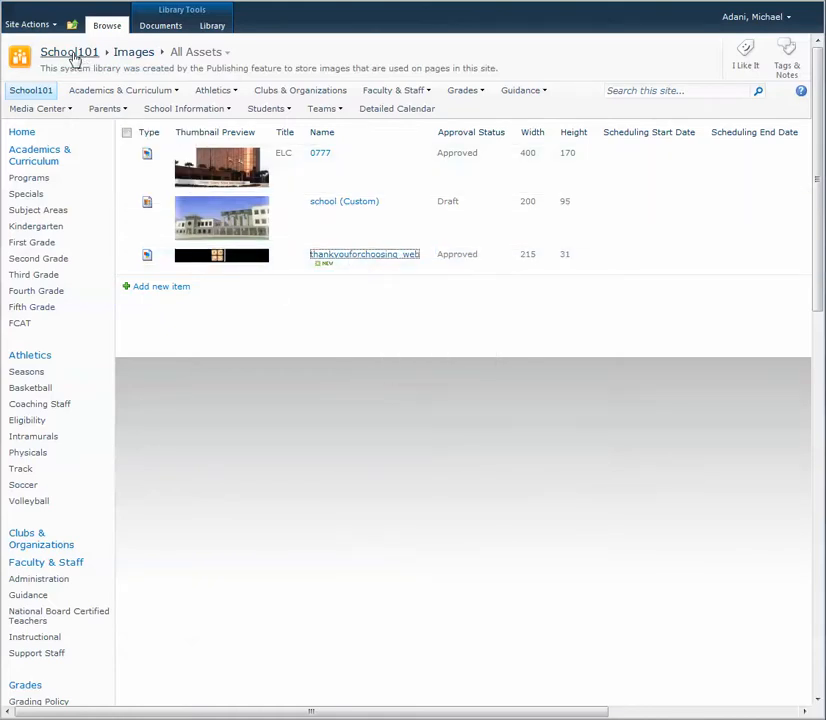
Step: Return to the School101 home page and switch it into edit mode
left_click(69, 51)
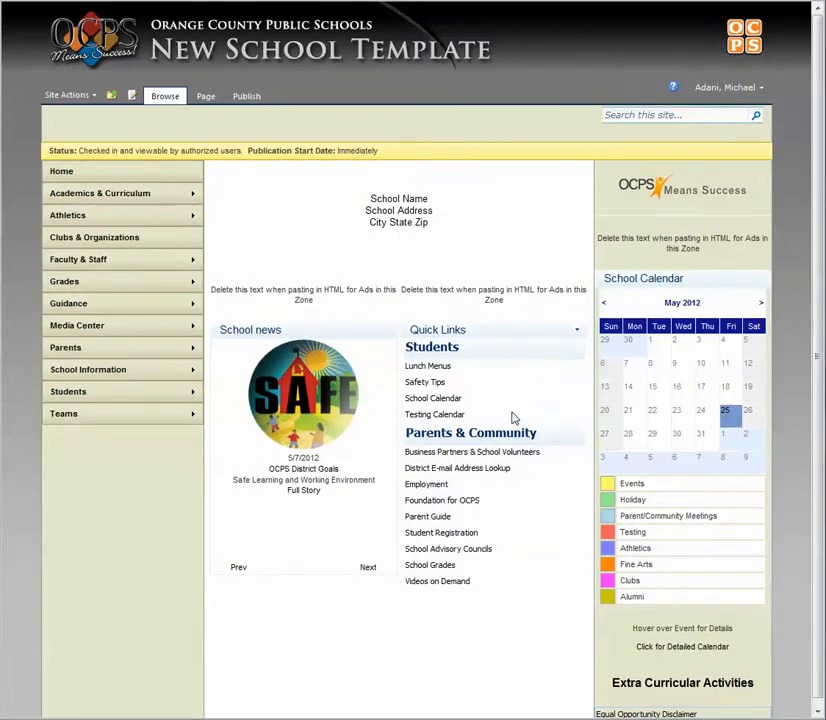
mouse_move(520, 348)
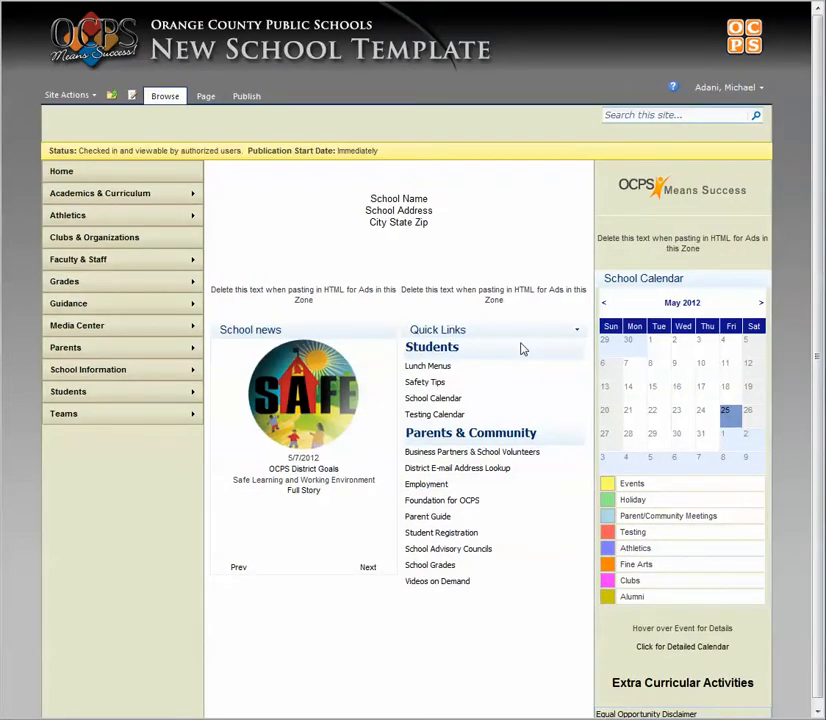
mouse_move(700, 255)
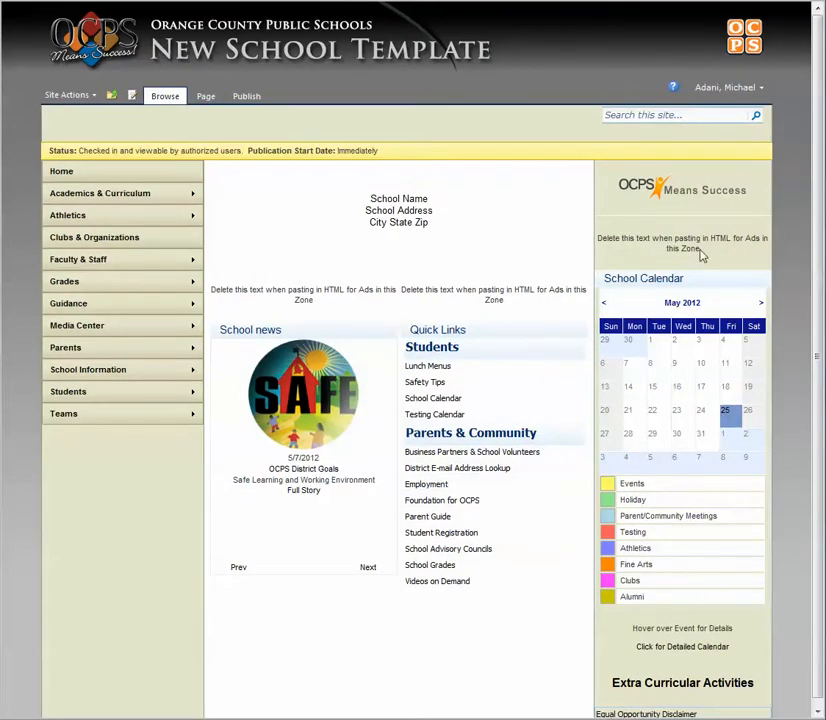
mouse_move(683, 646)
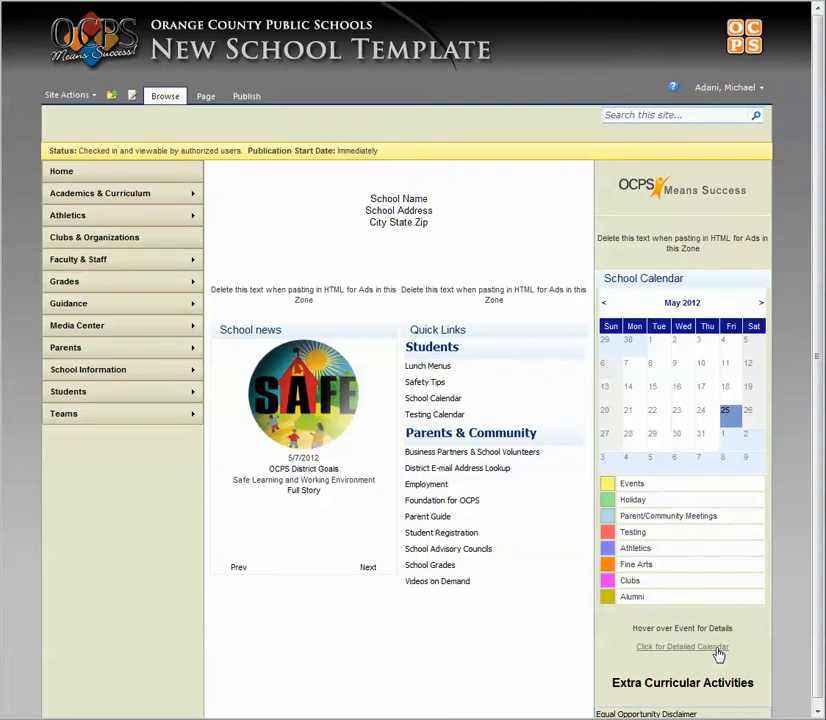
mouse_move(667, 670)
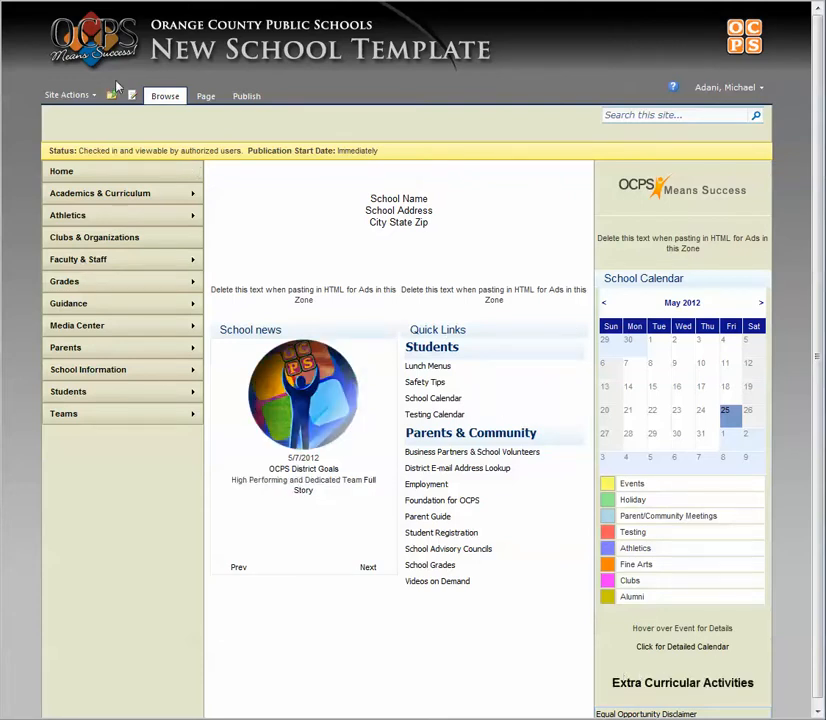
left_click(132, 95)
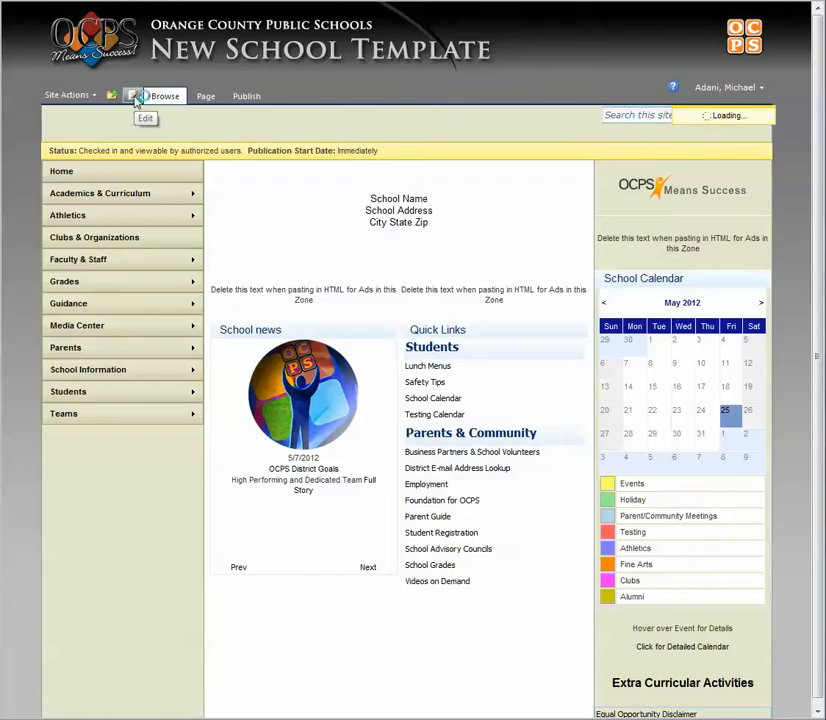
Step: Add a Media and Content Image Viewer web part to Zone 3
left_click(145, 100)
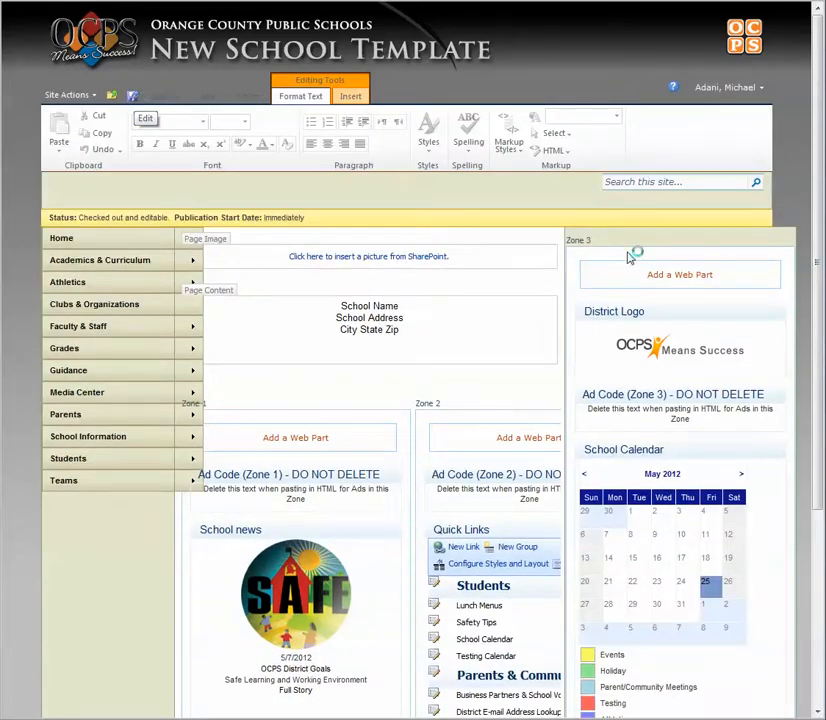
left_click(165, 96)
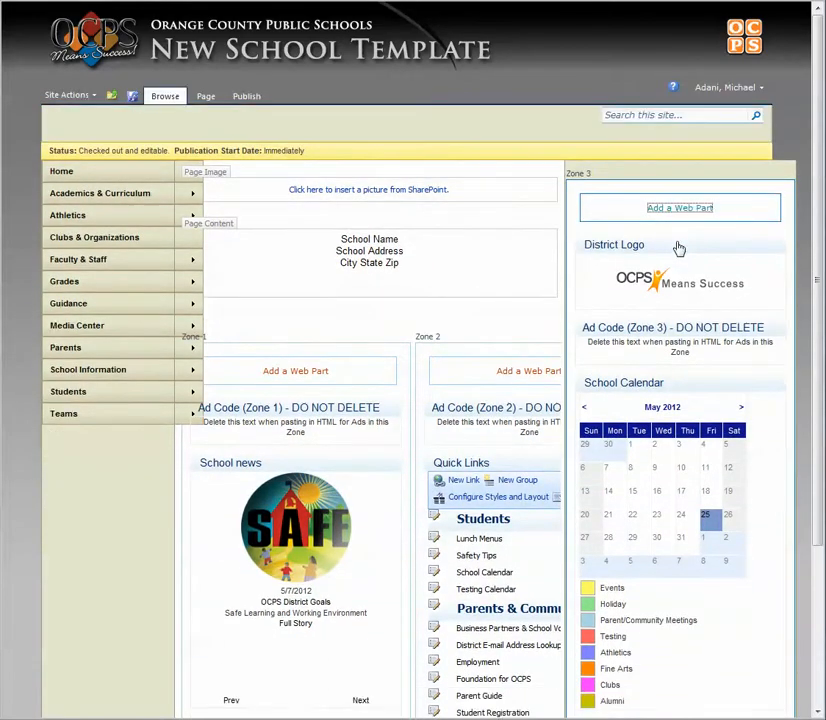
left_click(679, 207)
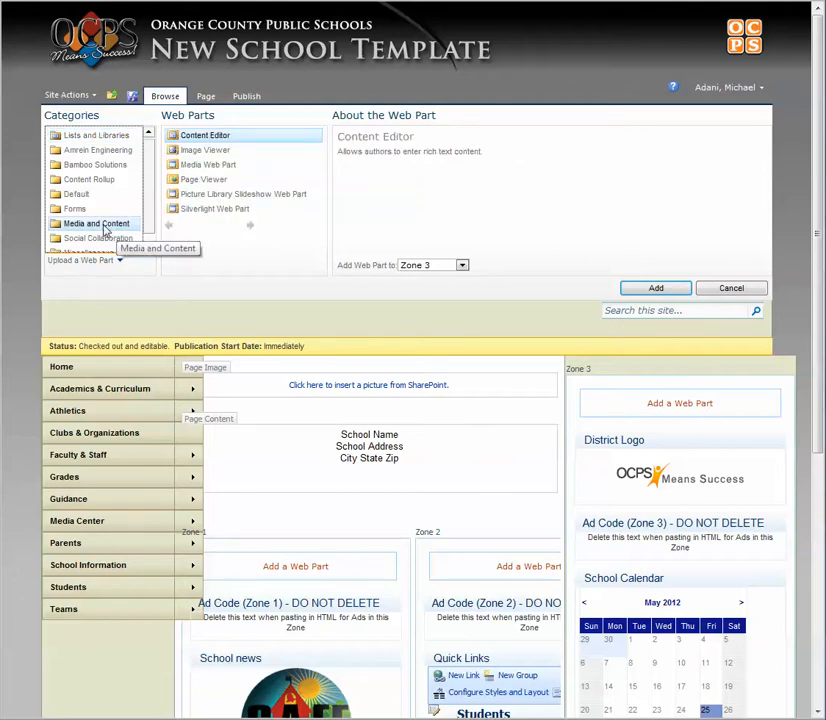
left_click(205, 150)
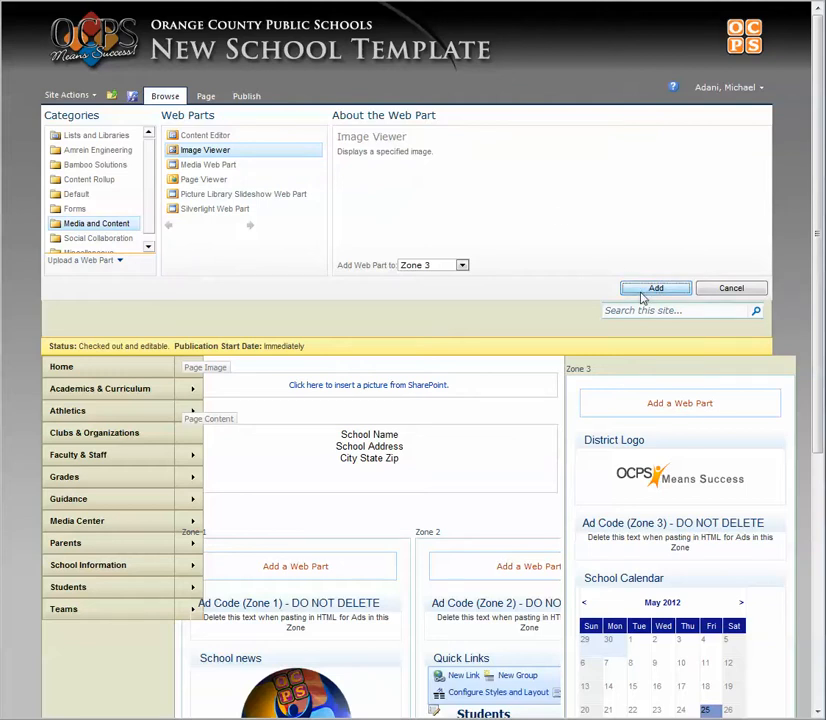
left_click(655, 288)
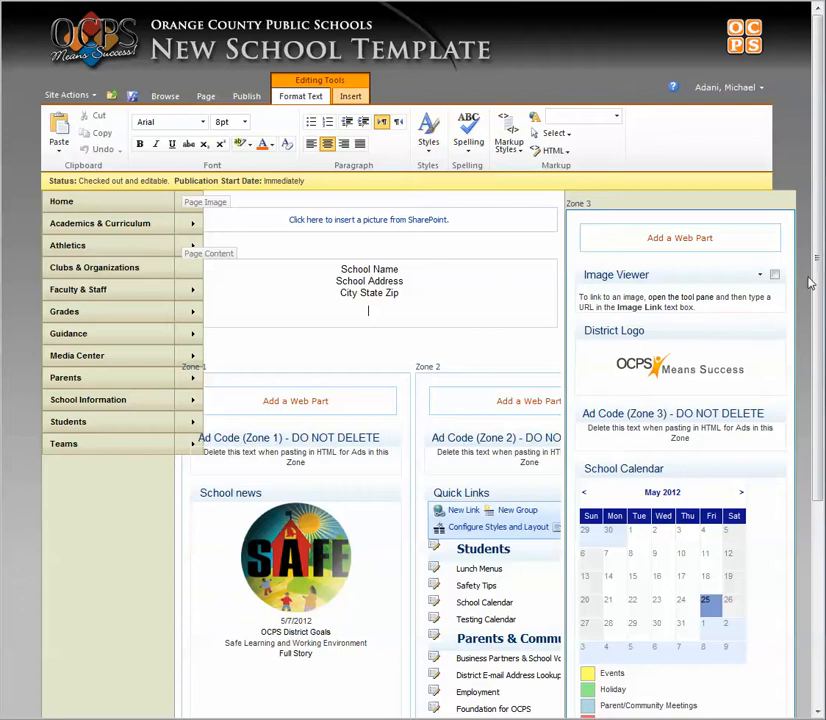
Step: Scroll down the home page toward the Detailed Calendar in Zone 3
scroll("down", 3)
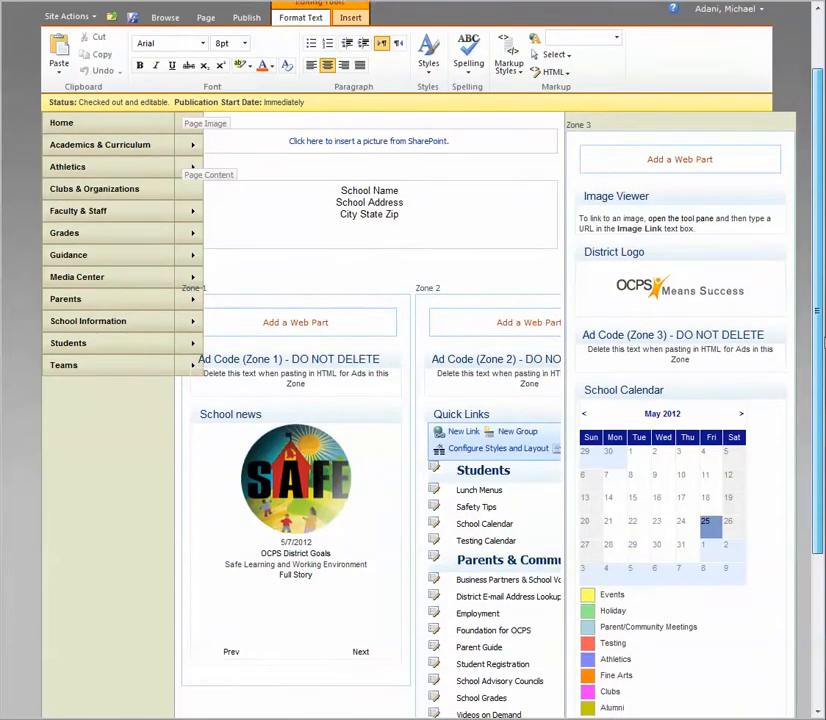
scroll("down", 3)
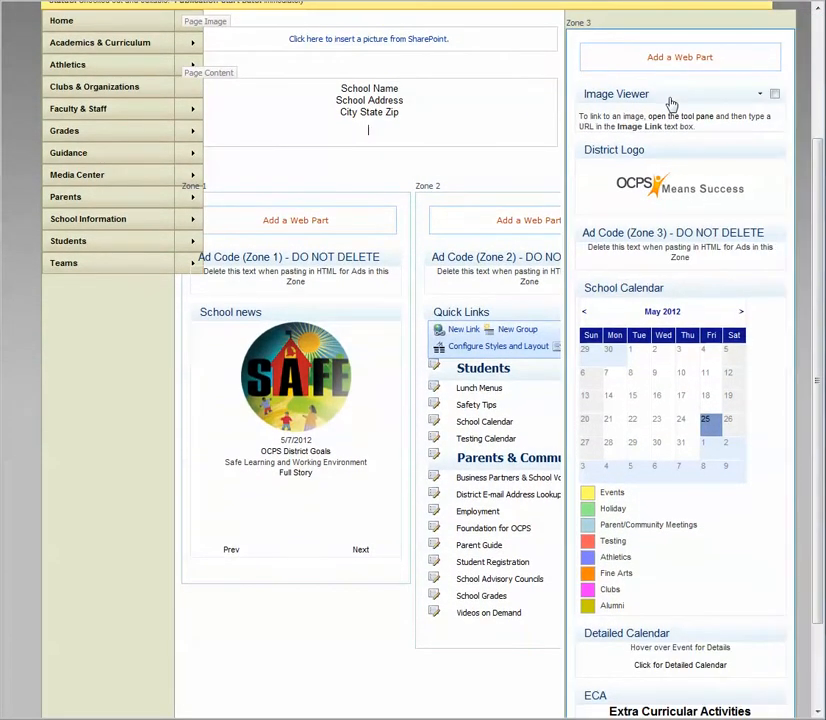
mouse_move(670, 103)
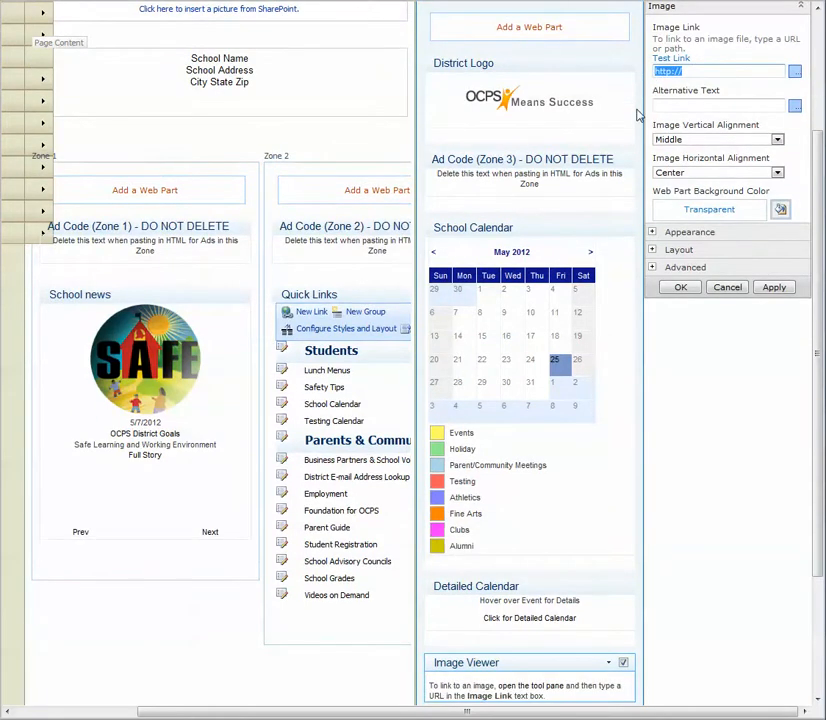
Step: Paste the thank-you image URL into Image Link and change the Chrome Type
right_click(670, 72)
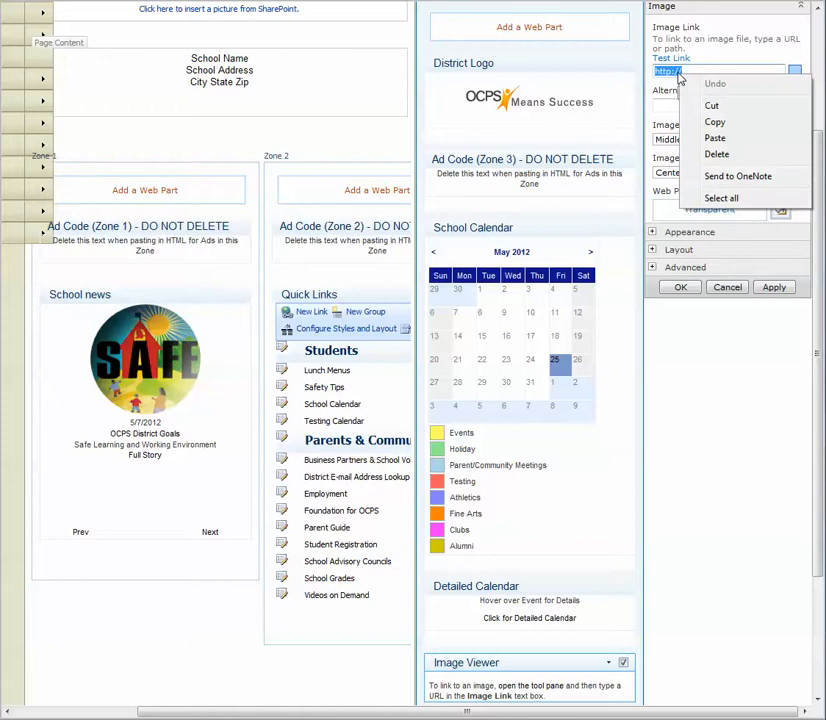
left_click(715, 138)
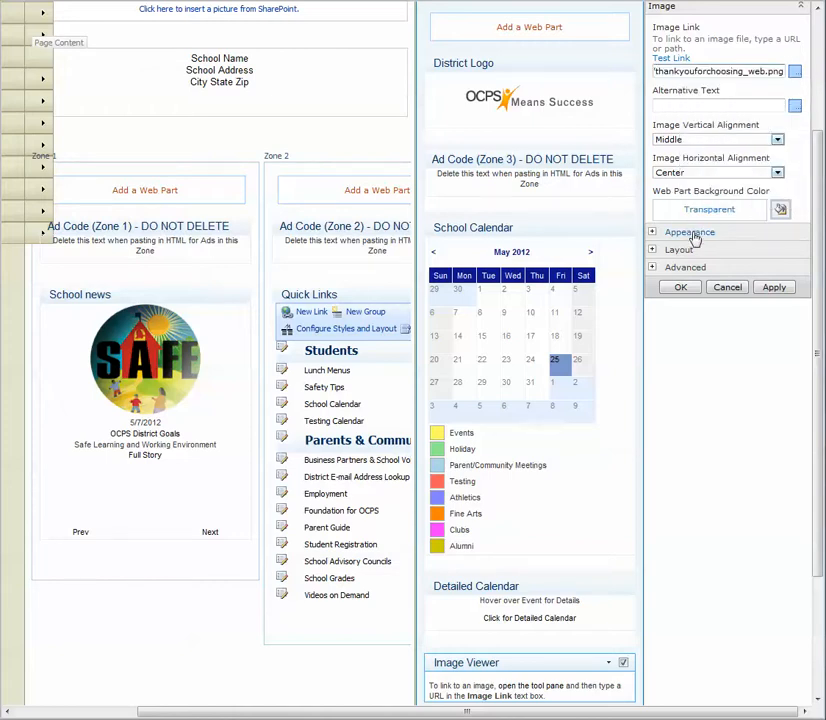
left_click(689, 232)
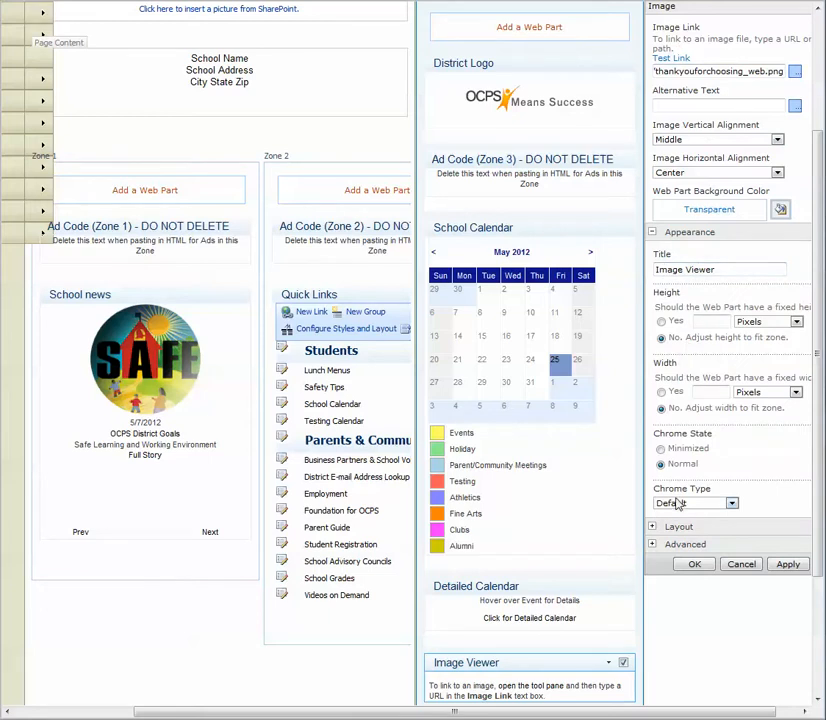
left_click(731, 503)
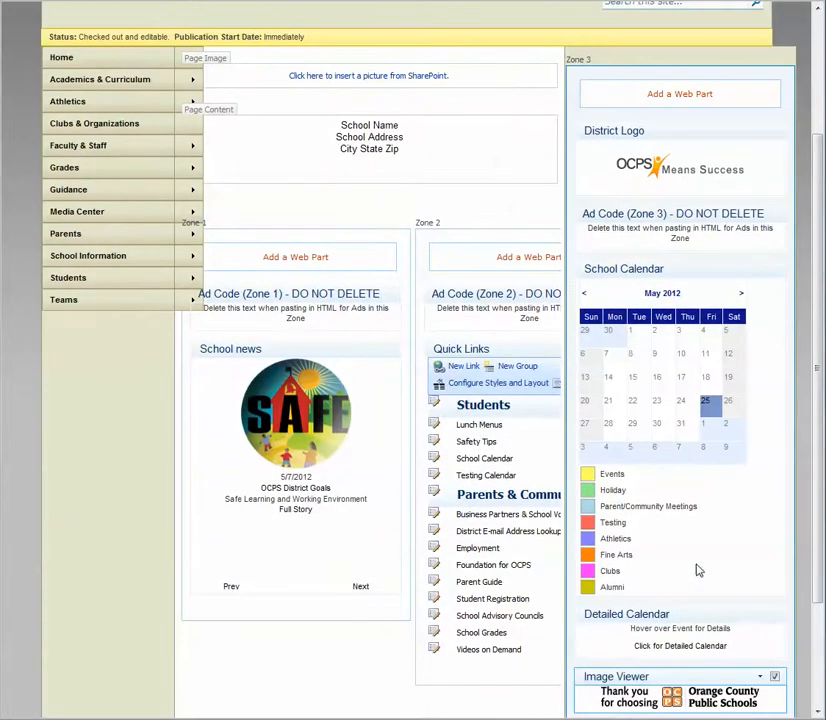
scroll("down", 3)
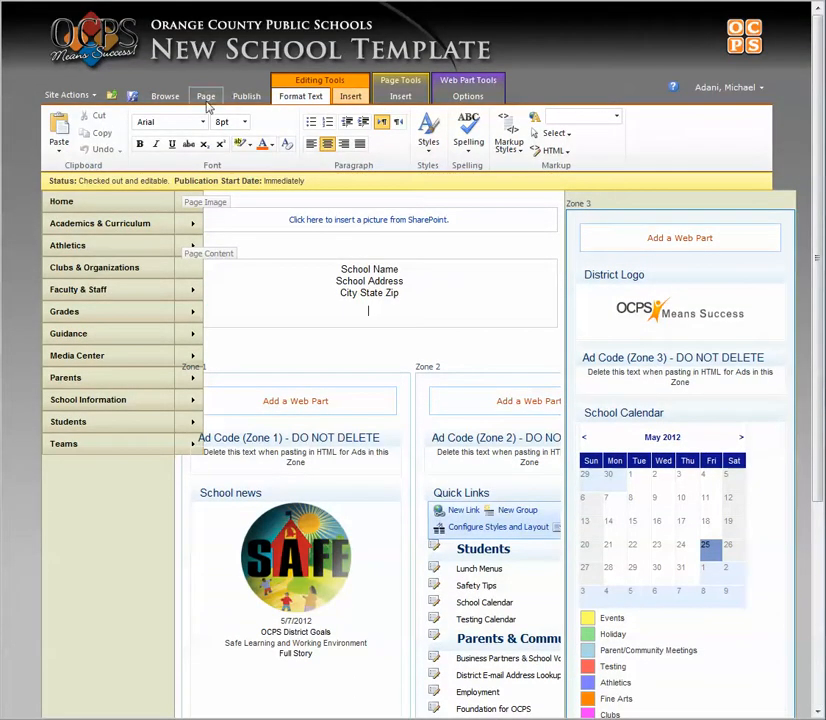
Step: Submit the home page from the Publish tab and start the Parallel Approval workflow
left_click(206, 95)
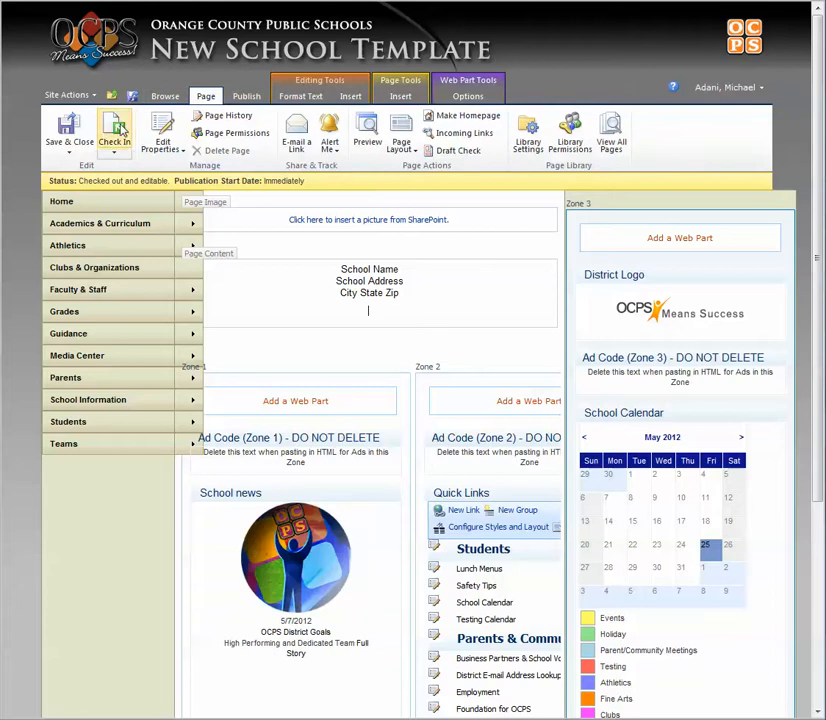
left_click(246, 95)
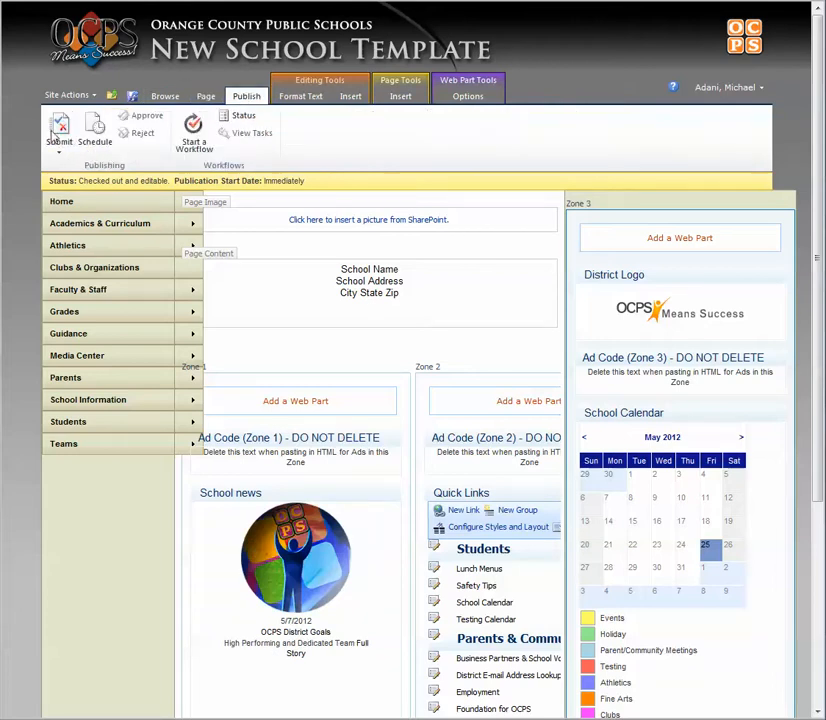
left_click(59, 135)
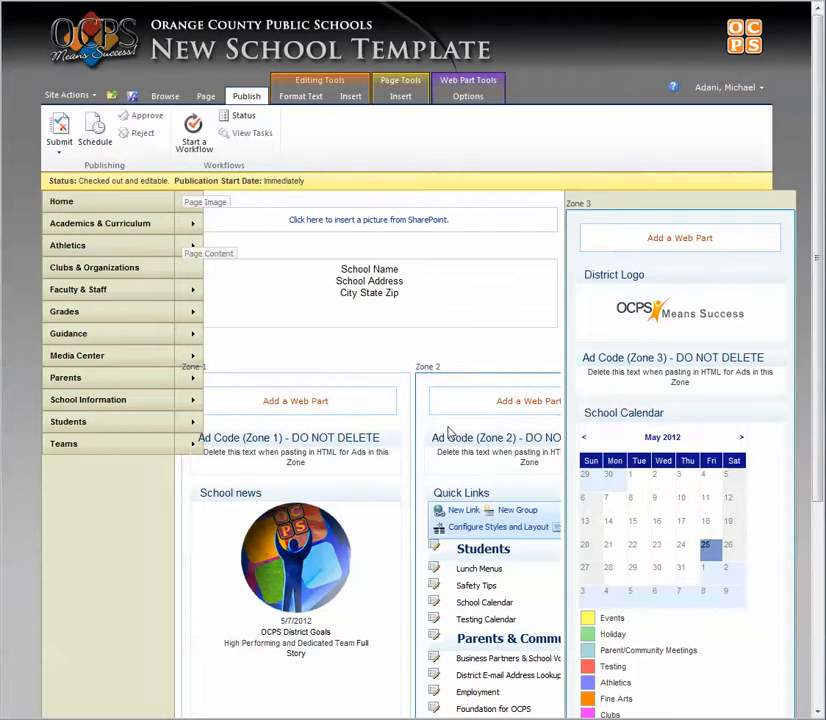
left_click(192, 135)
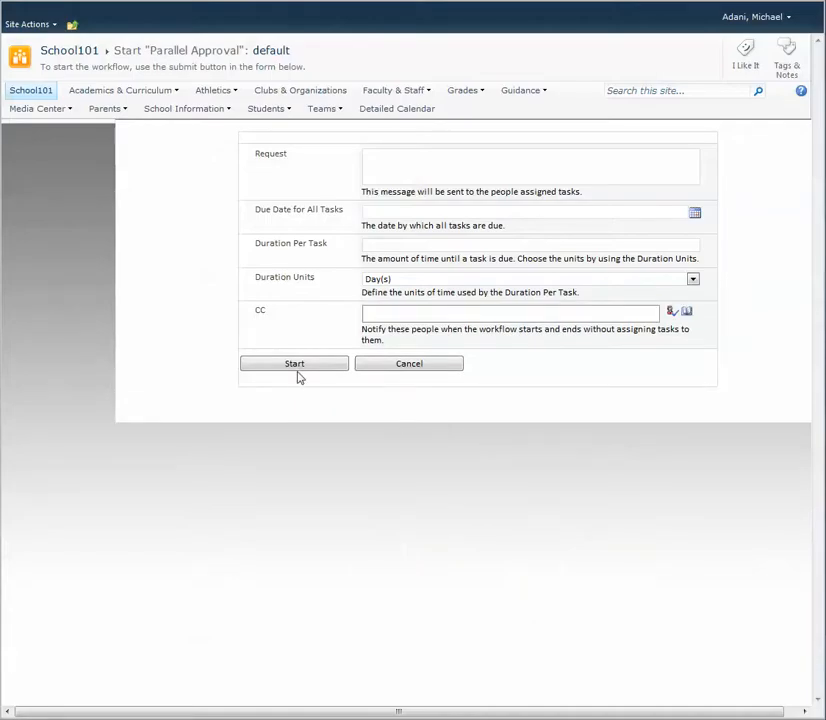
left_click(294, 363)
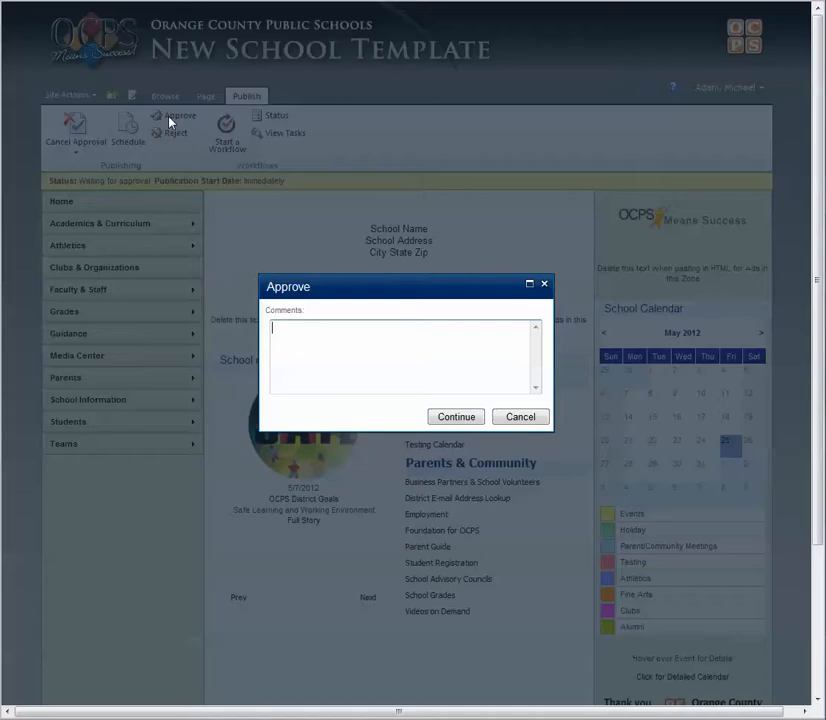
Step: Continue through the Approve dialog and approve the page's workflow task
left_click(520, 417)
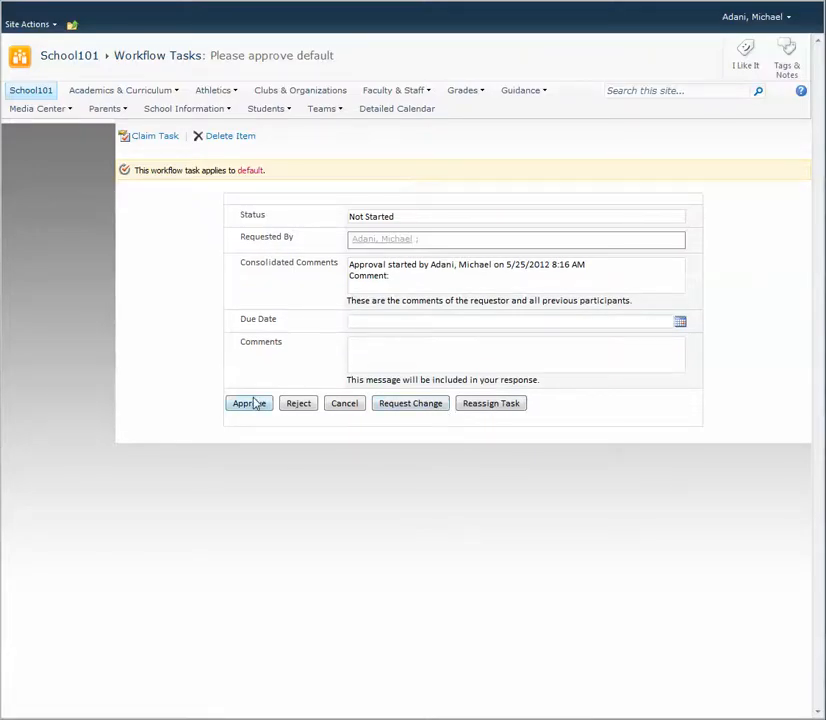
left_click(248, 403)
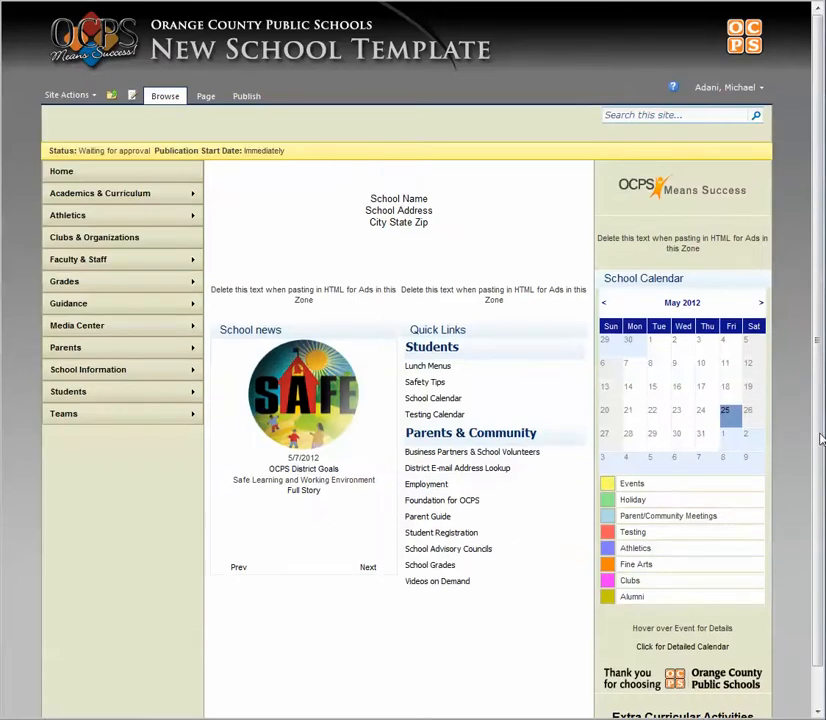
scroll("down", 3)
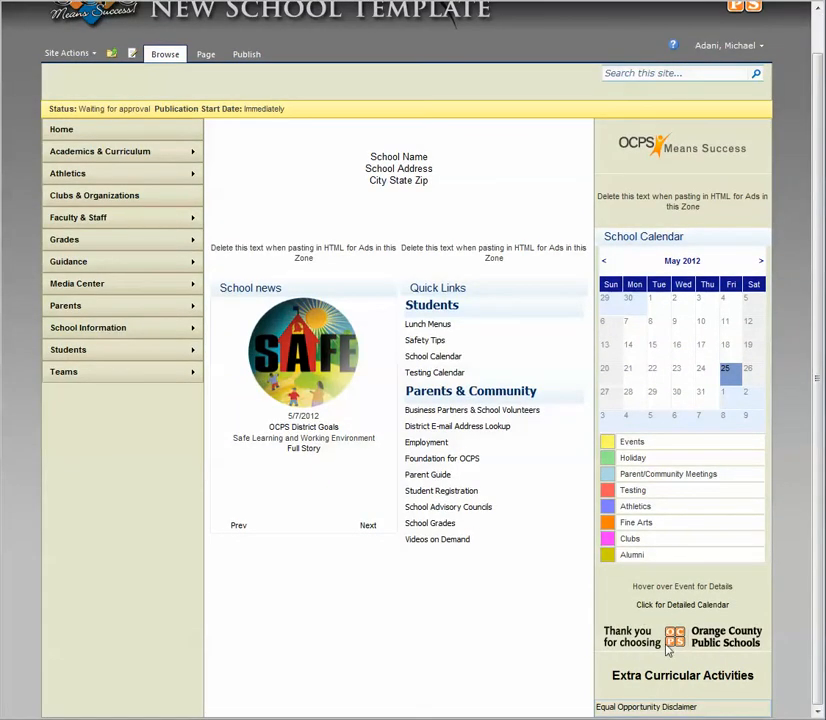